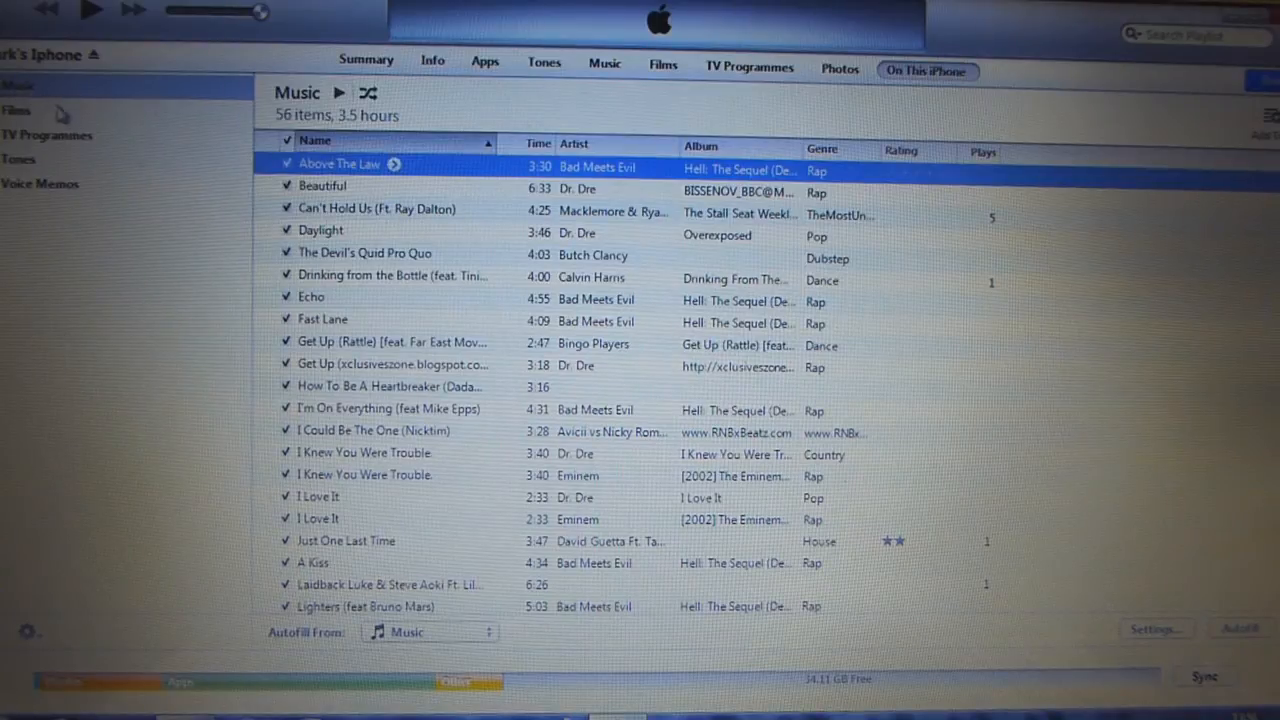
{"action": "mouse_move", "coordinate": [345, 175]}
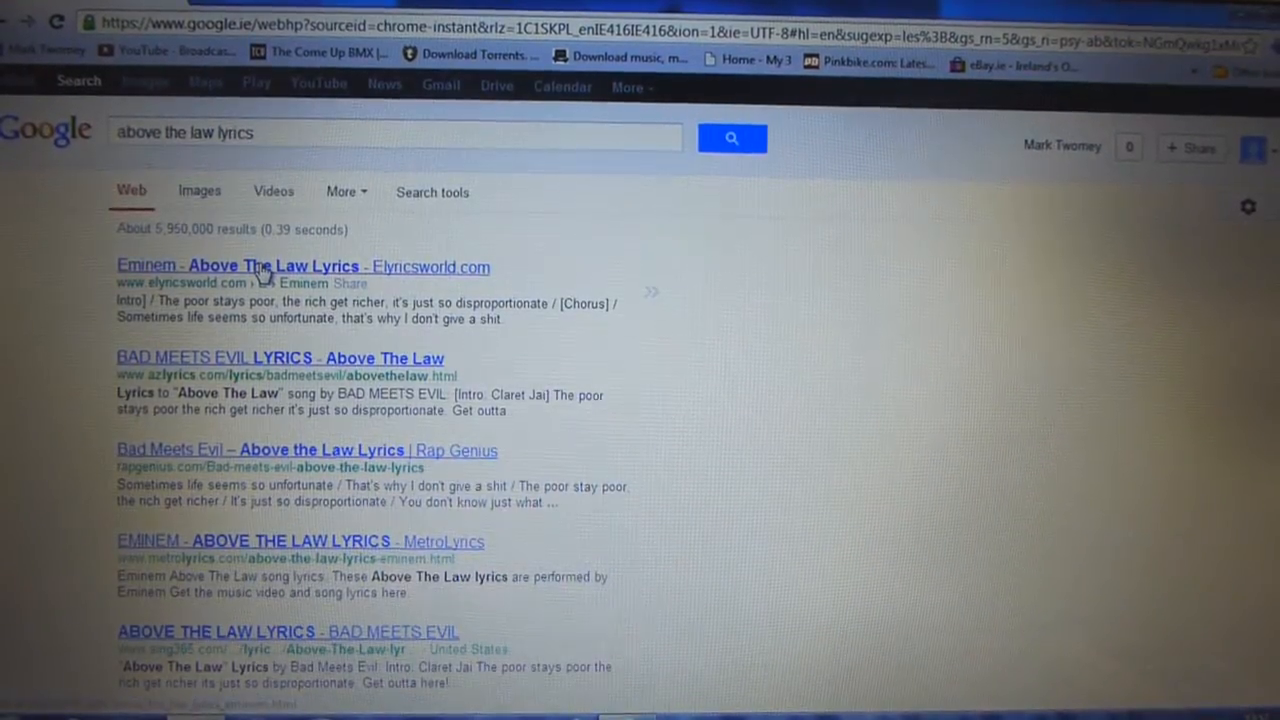
Open the Elyricsworld.com result for 'Above The Law' lyrics
{"action": "left_click", "coordinate": [275, 266]}
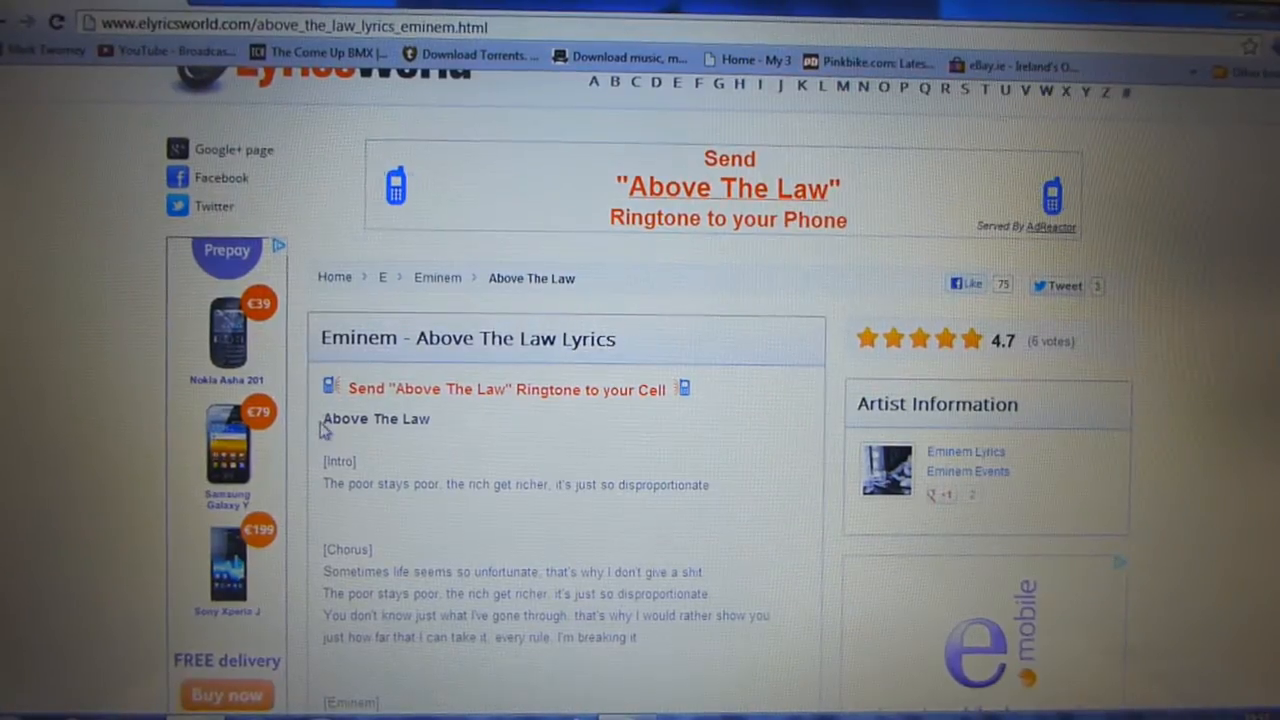
Select the Above The Law lyrics from title to final chorus and copy them
{"action": "left_click_drag", "start_coordinate": [322, 418], "coordinate": [425, 484]}
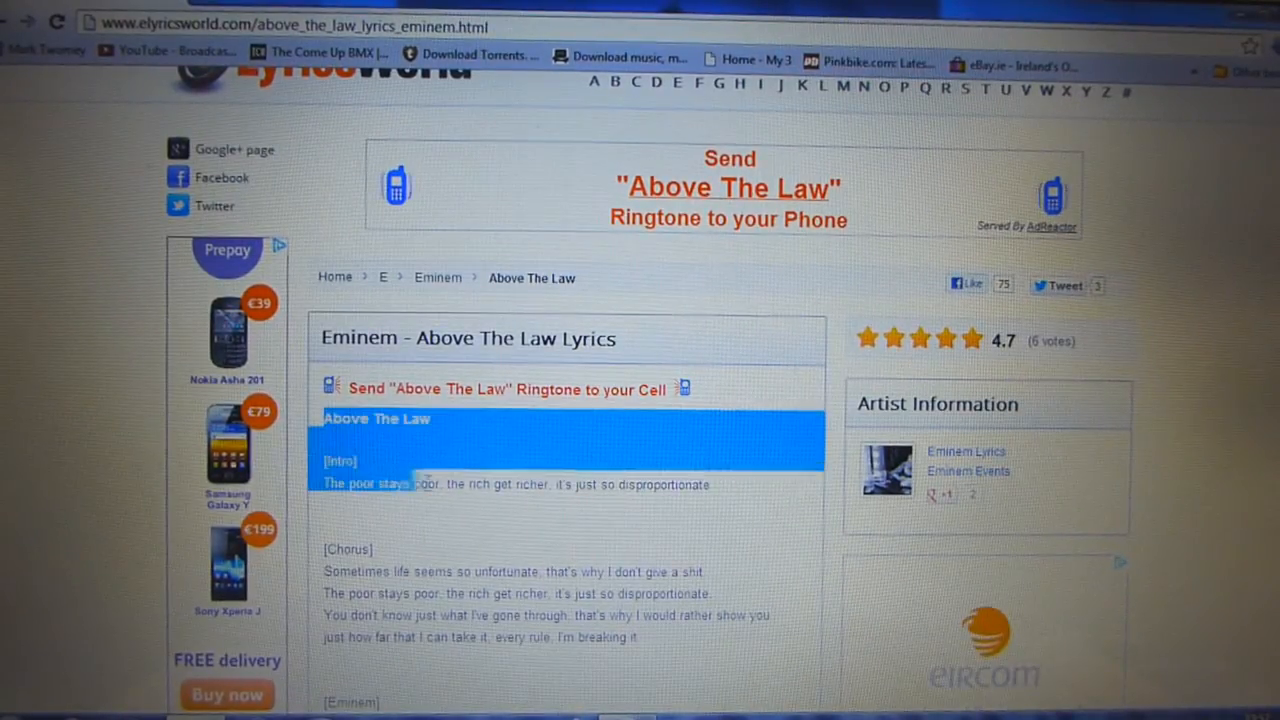
{"action": "scroll", "scroll_direction": "down", "scroll_amount": 3}
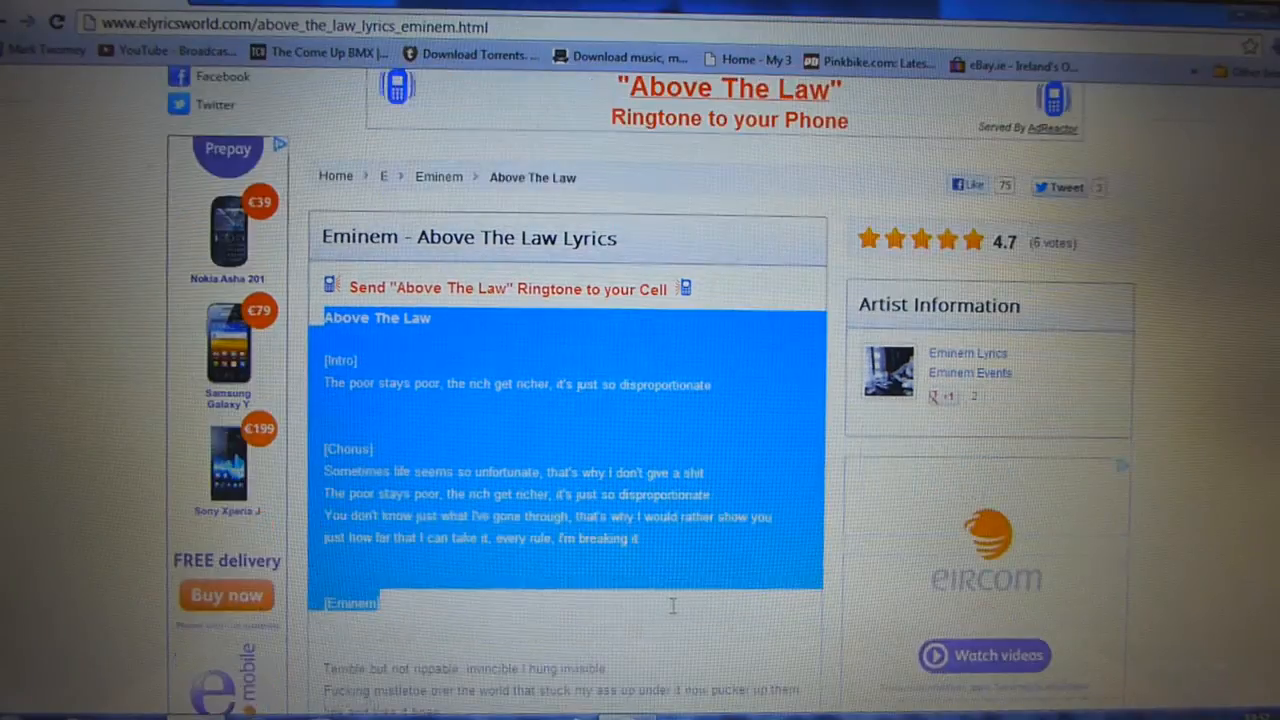
{"action": "scroll", "scroll_direction": "down", "scroll_amount": 3}
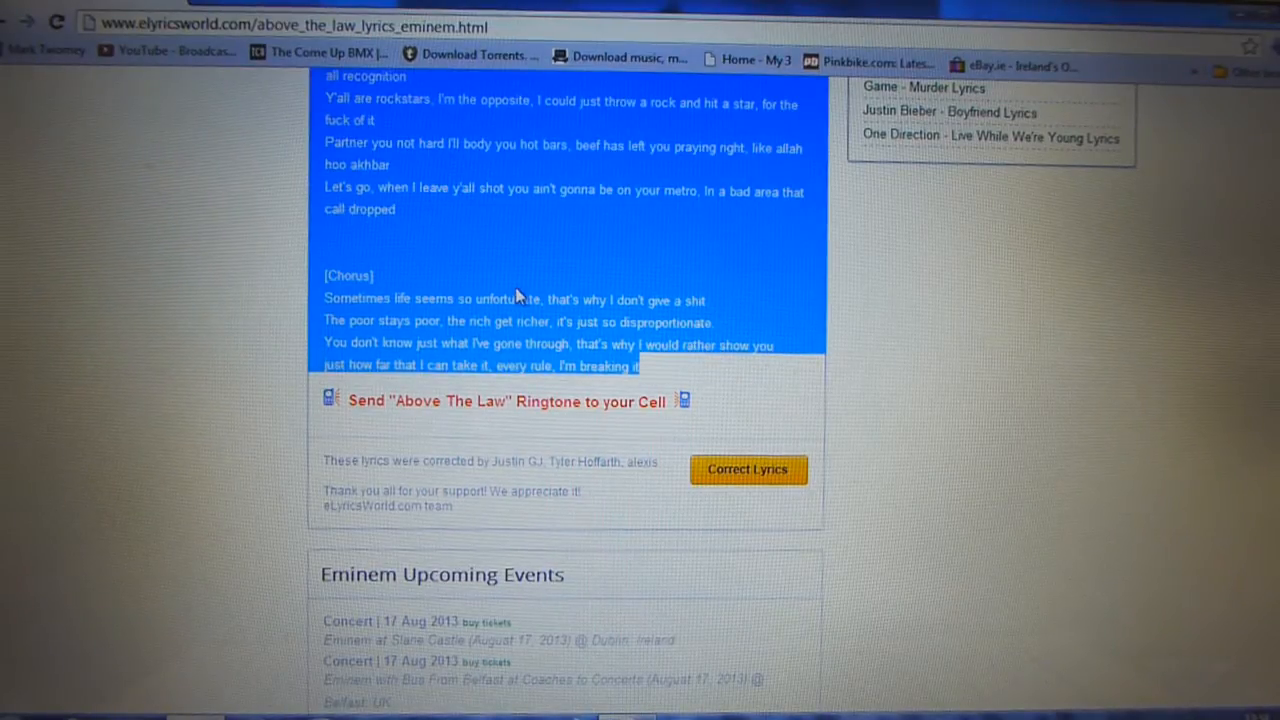
{"action": "right_click", "coordinate": [520, 295]}
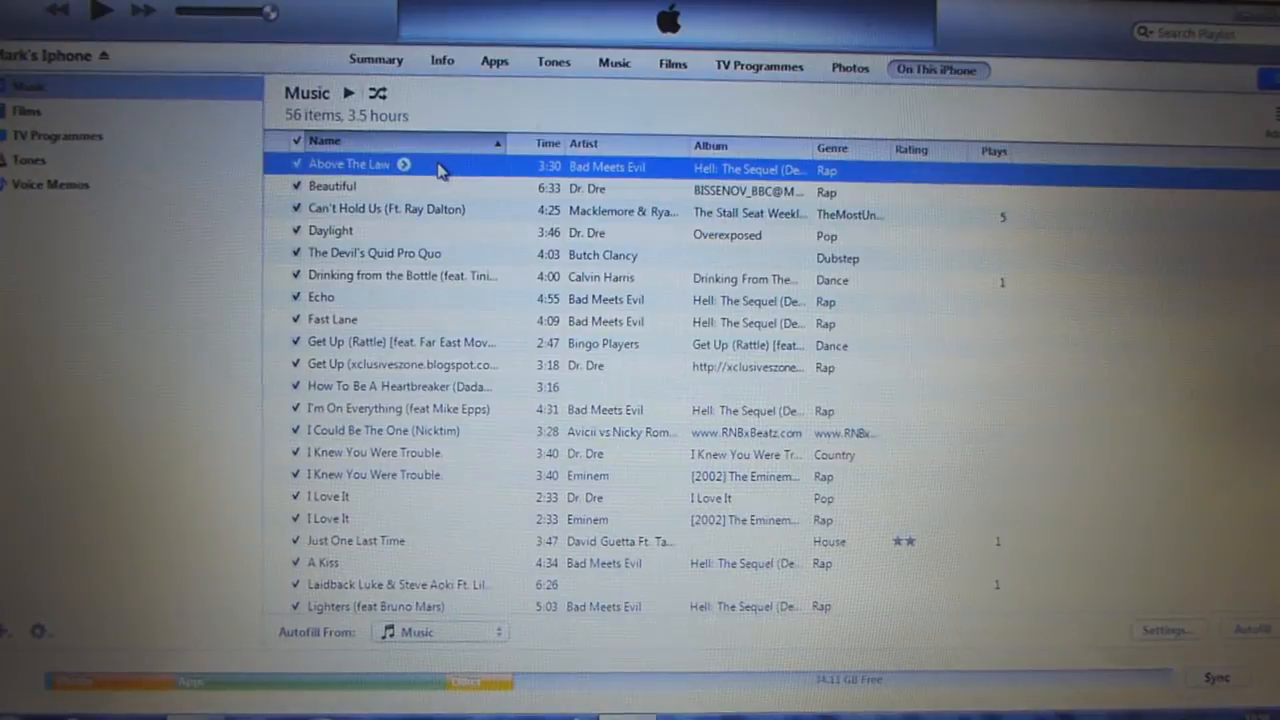
Get Info on Above The Law by Bad Meets Evil in the iPhone list
{"action": "right_click", "coordinate": [350, 163]}
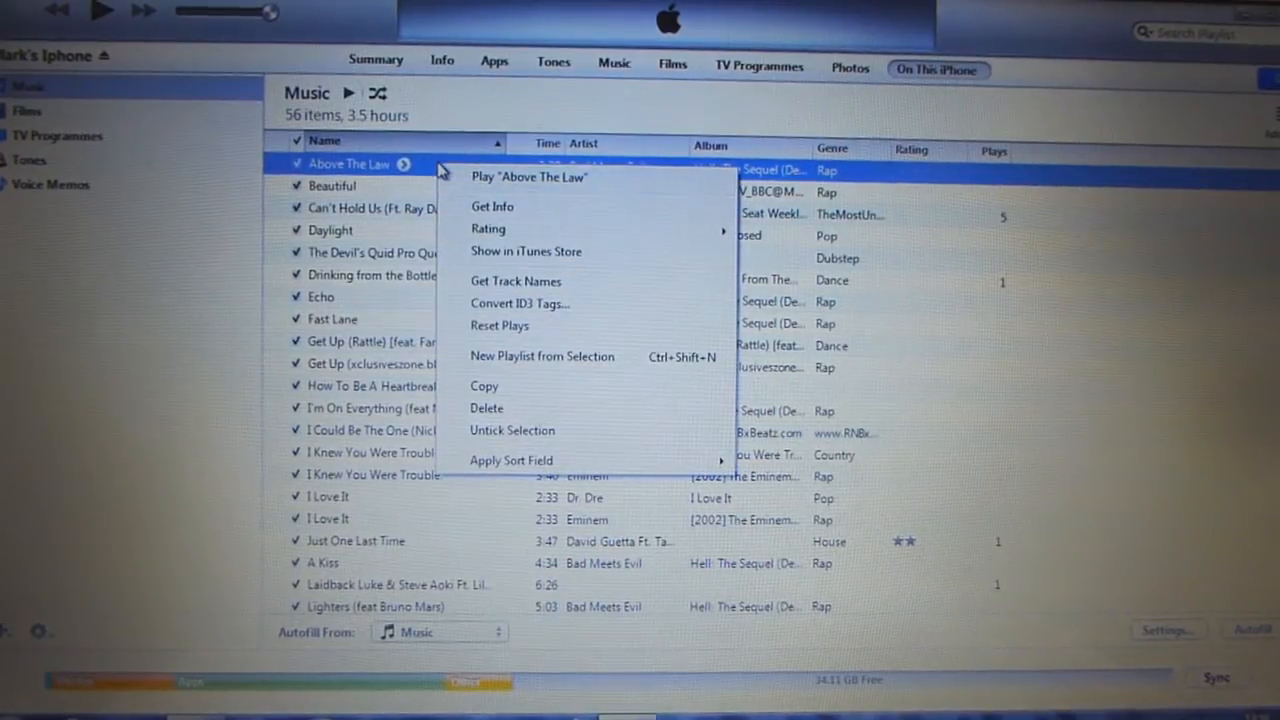
{"action": "left_click", "coordinate": [492, 206]}
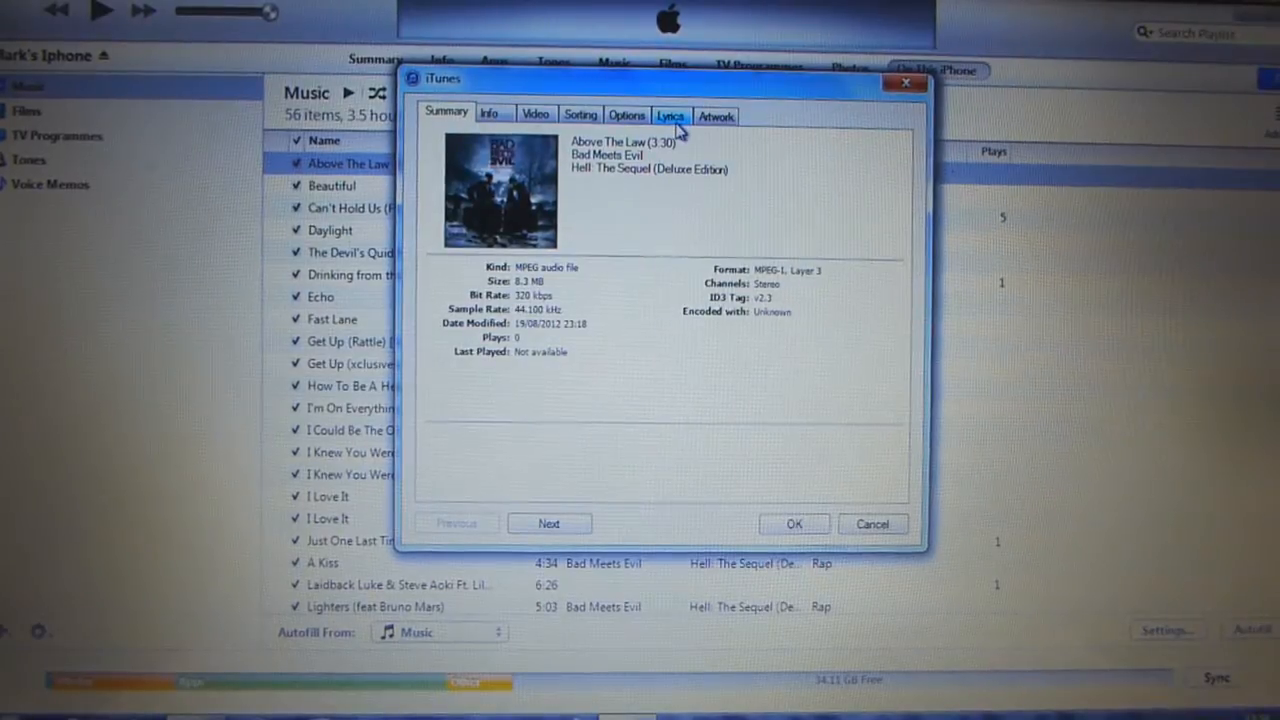
Paste the copied lyrics into Above The Law's Lyrics field and confirm with OK
{"action": "left_click", "coordinate": [670, 115]}
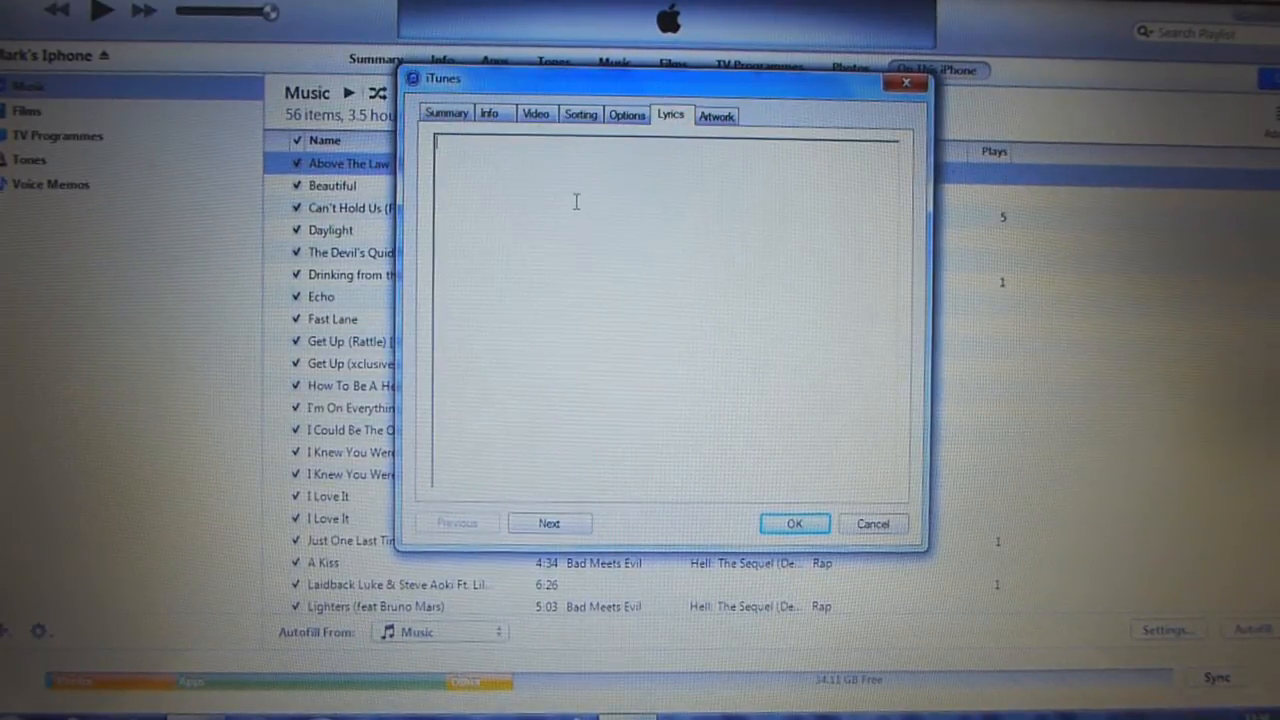
{"action": "right_click", "coordinate": [576, 202]}
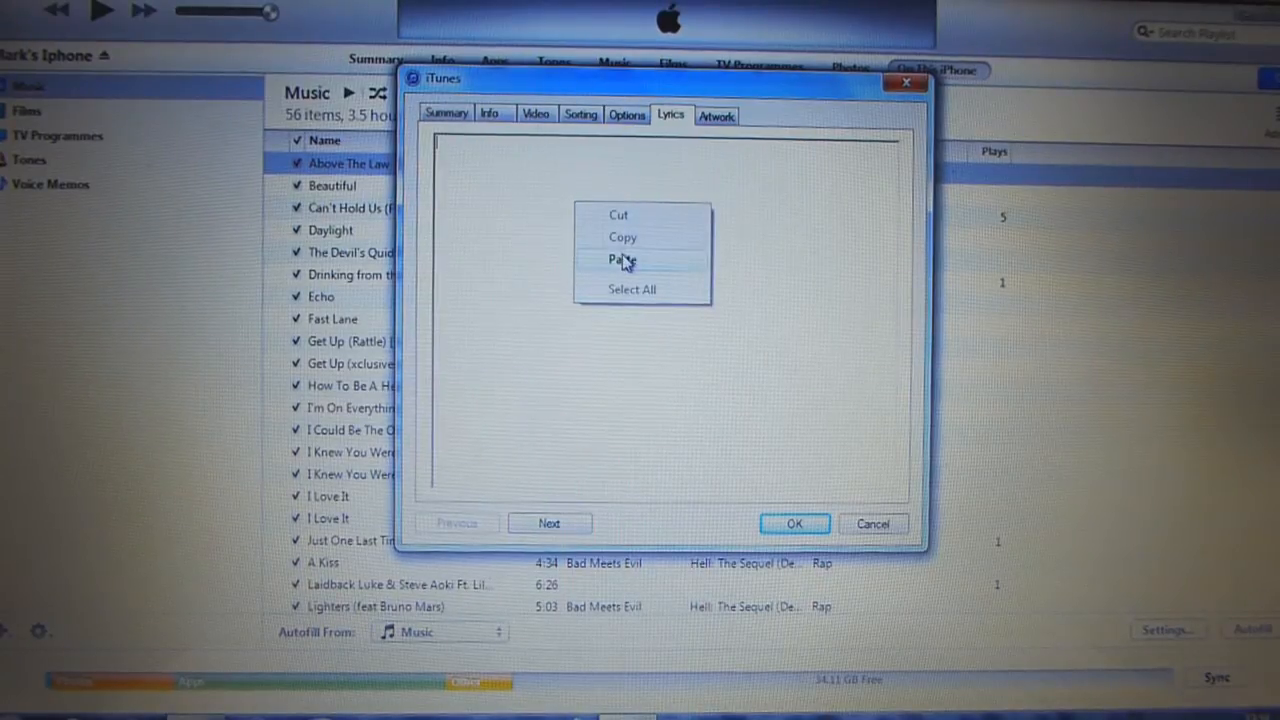
{"action": "left_click", "coordinate": [621, 260]}
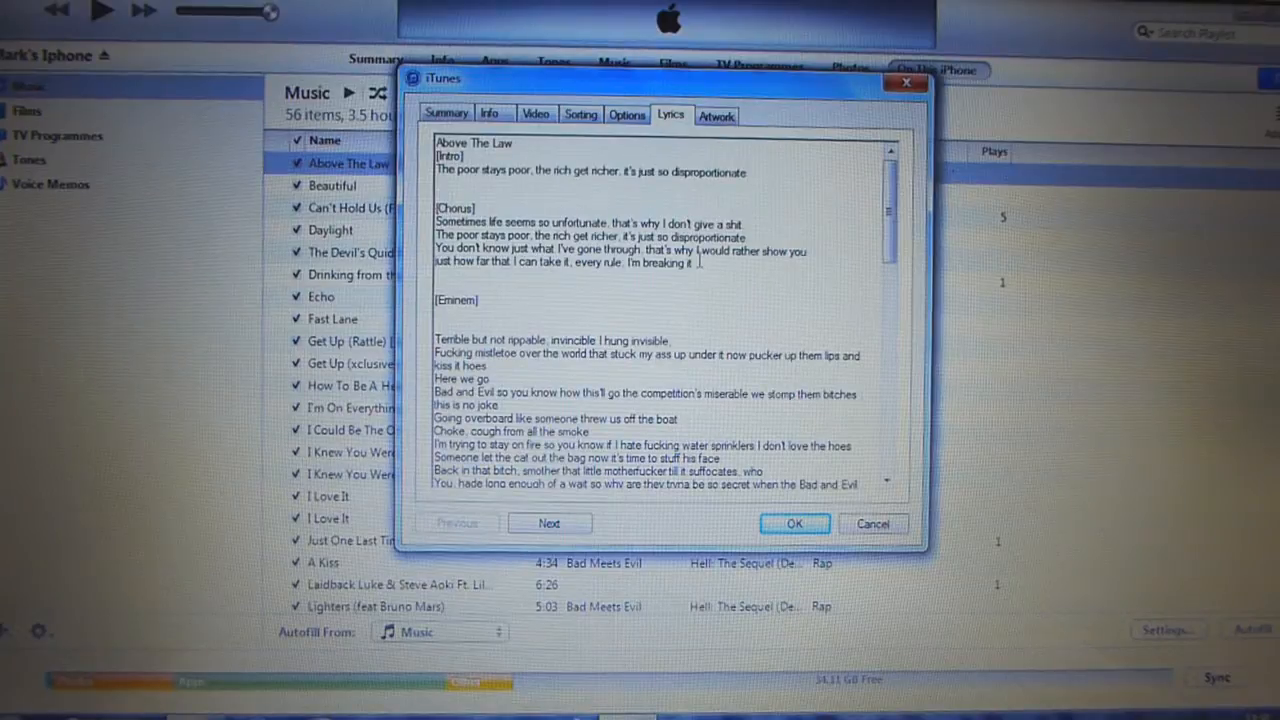
{"action": "left_click", "coordinate": [794, 523]}
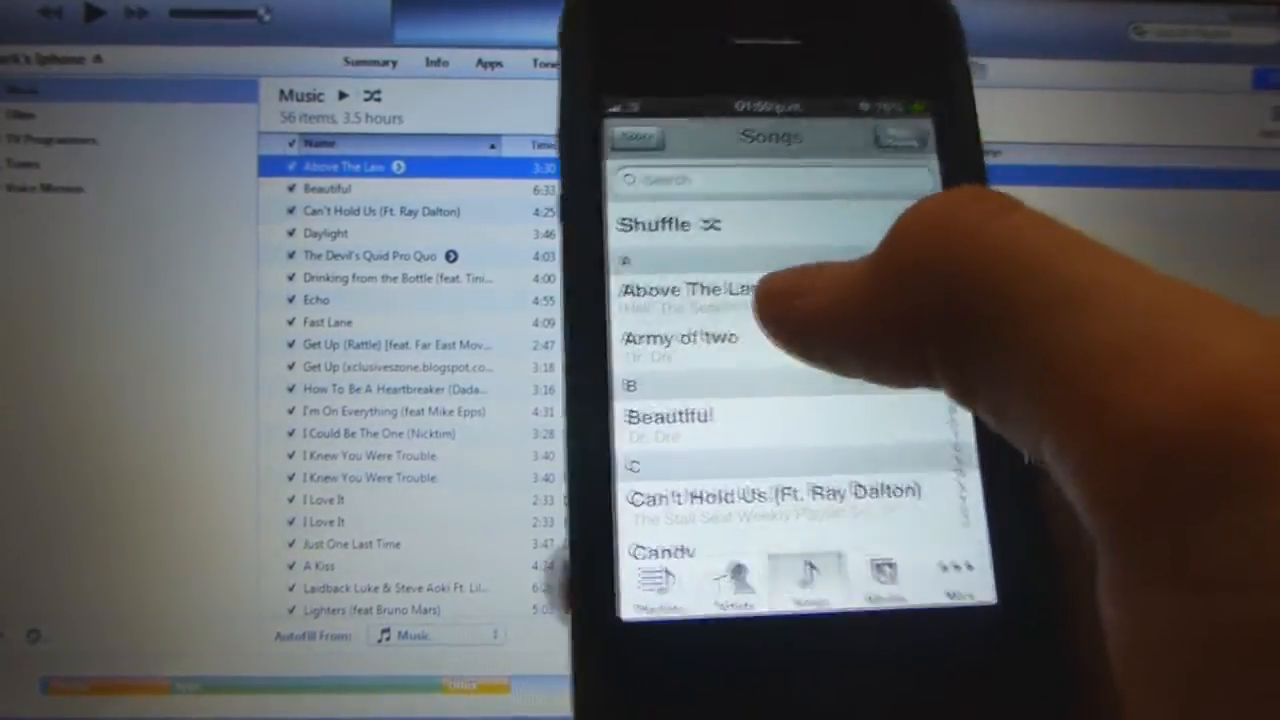
Play Above The Law on the iPhone and show its lyrics over the album art
{"action": "left_click", "coordinate": [688, 290]}
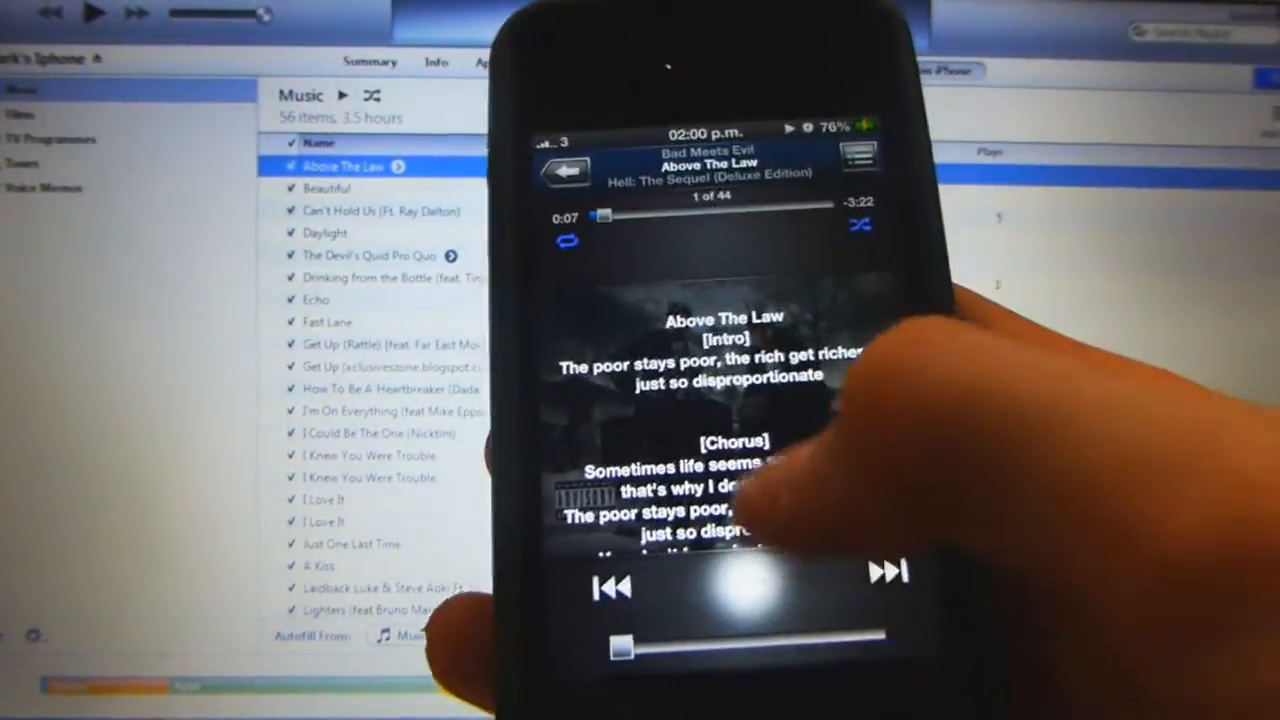
{"action": "left_click", "coordinate": [725, 587]}
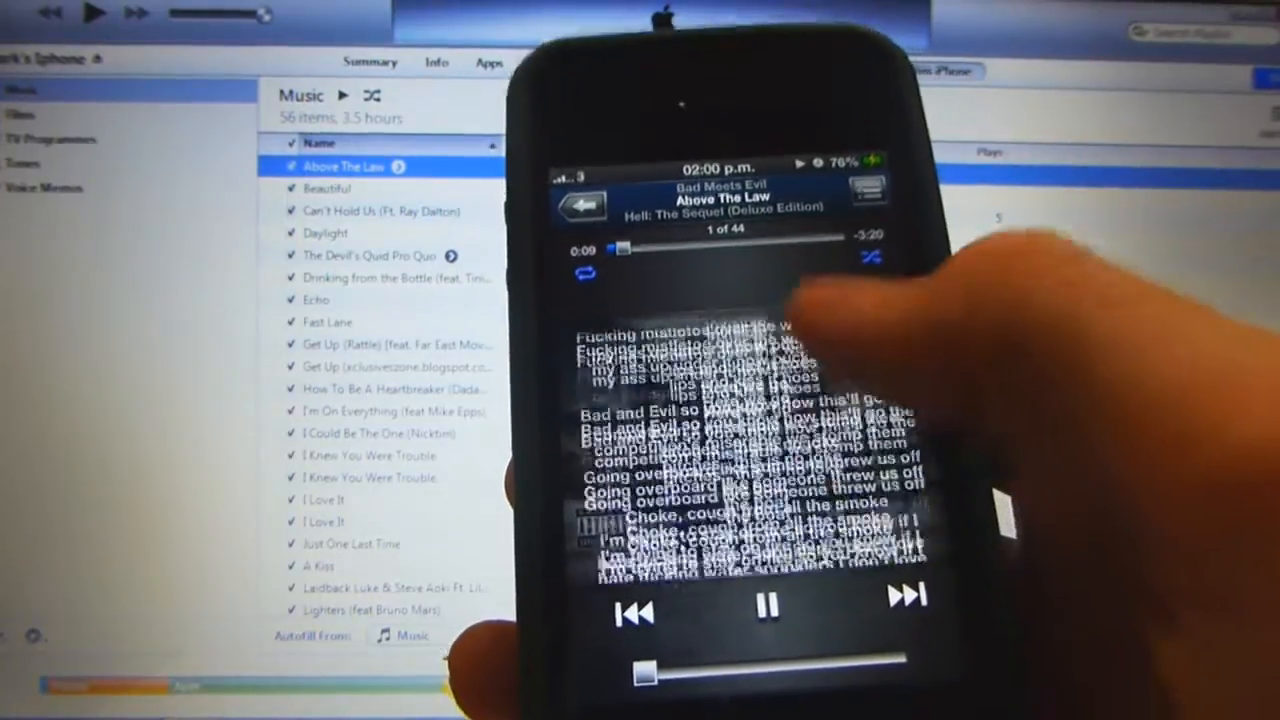